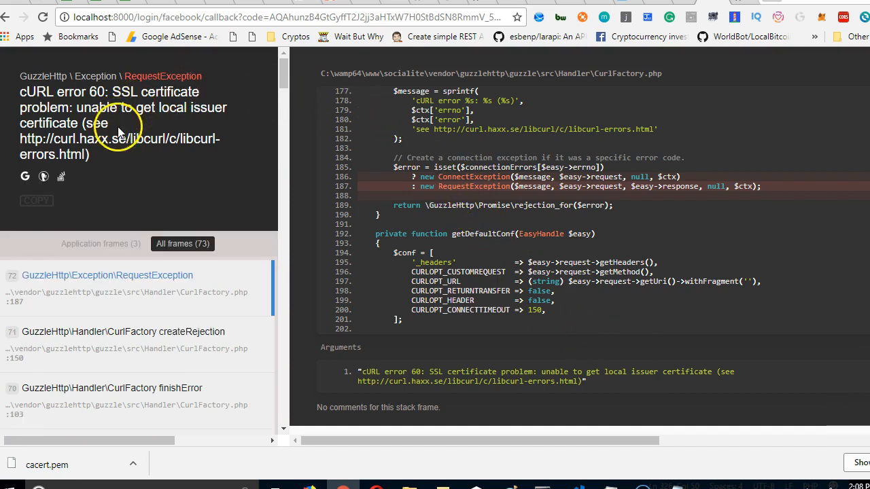
pyautogui.moveTo(129, 163)
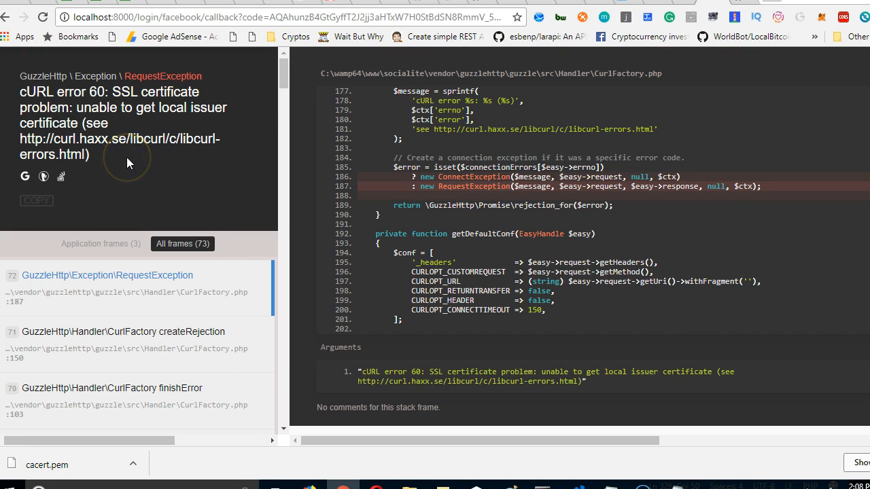
pyautogui.moveTo(63, 75)
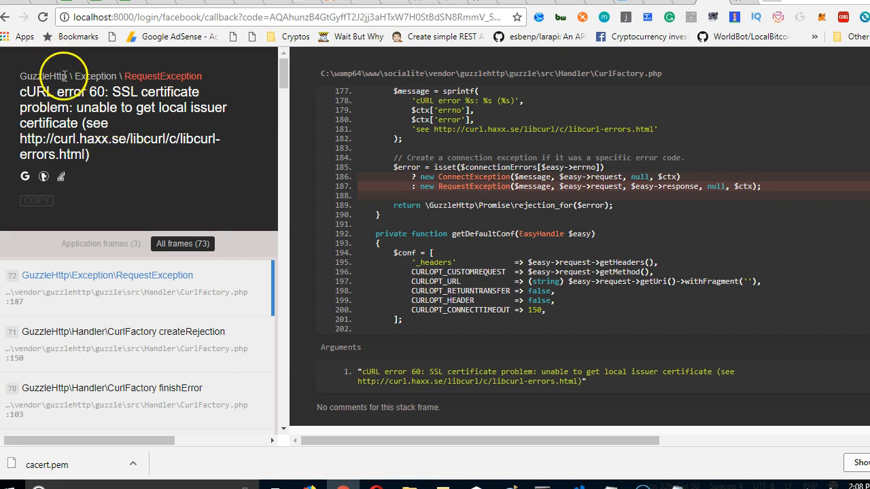
# Scroll issue #843 to bshaffer's cacert.pem answer and highlight 'php.ini' in it.
pyautogui.doubleClick(43, 75)
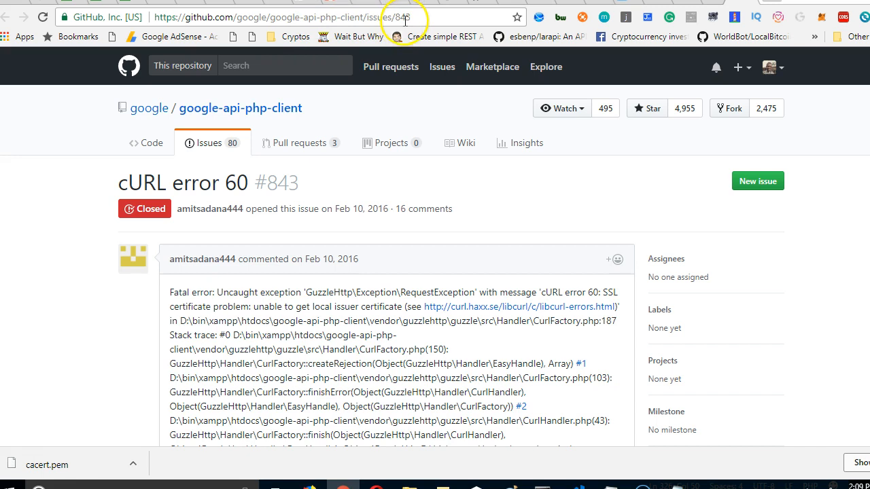
pyautogui.scroll(-3)
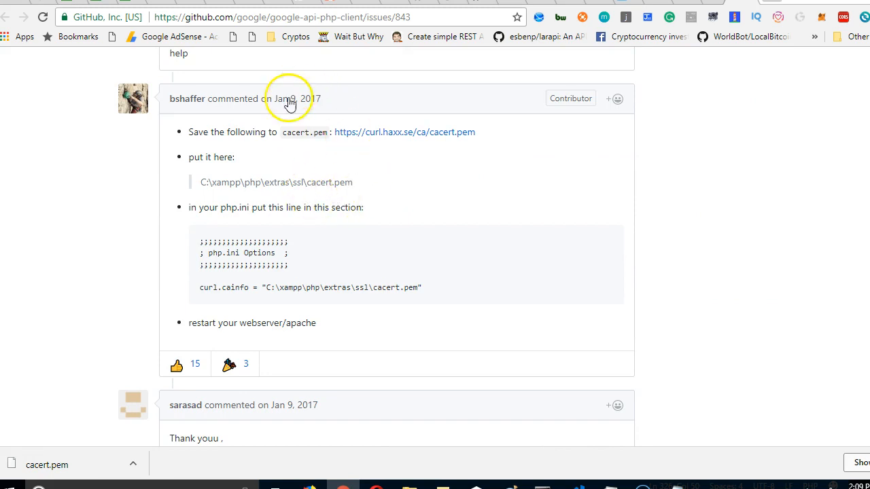
pyautogui.moveTo(429, 131)
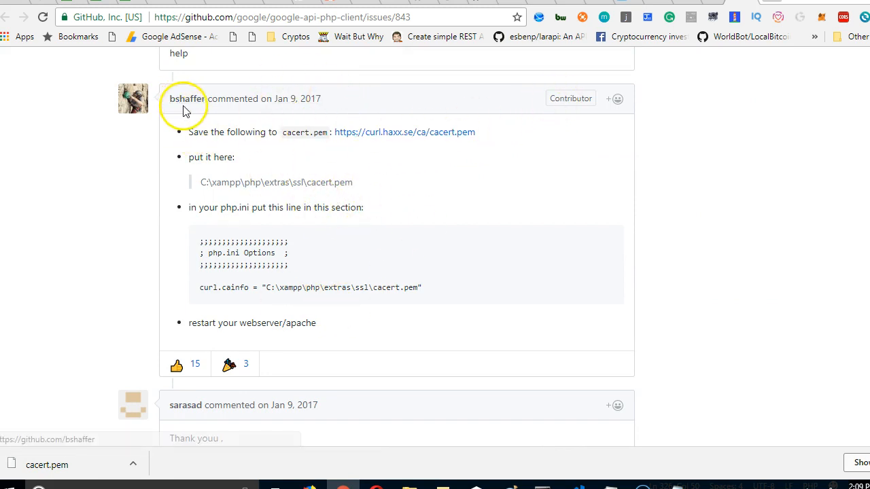
pyautogui.moveTo(320, 319)
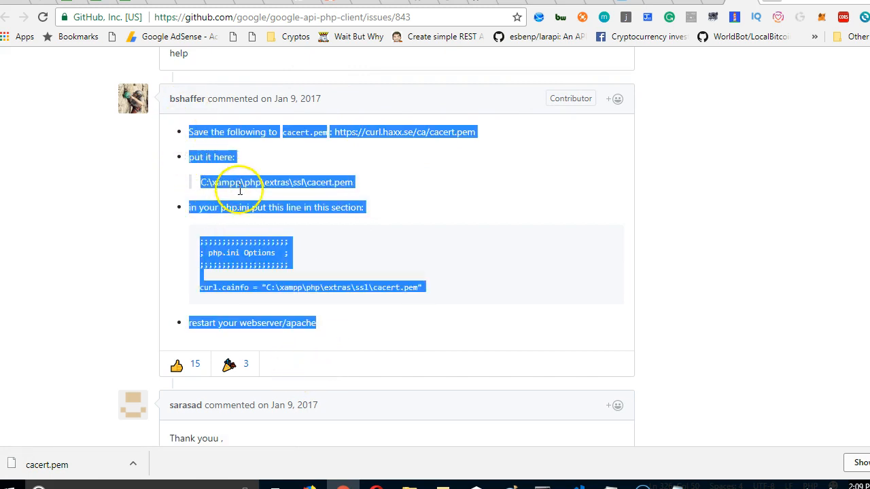
pyautogui.click(336, 131)
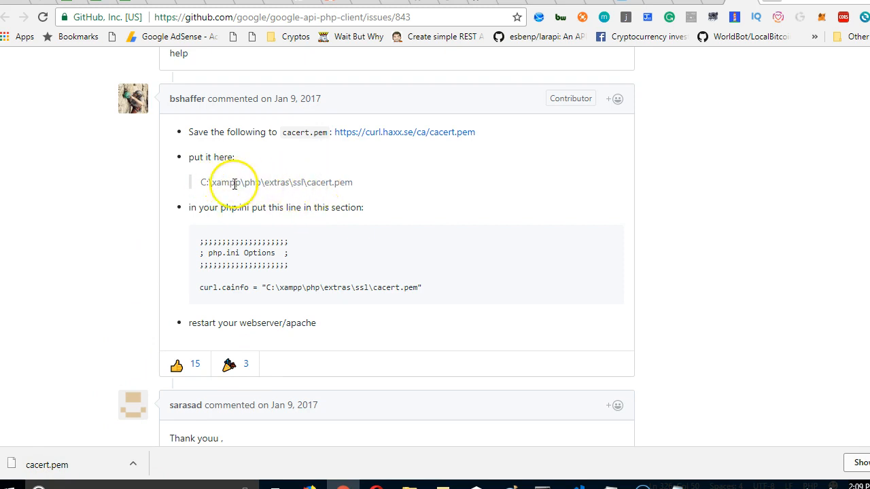
pyautogui.doubleClick(225, 182)
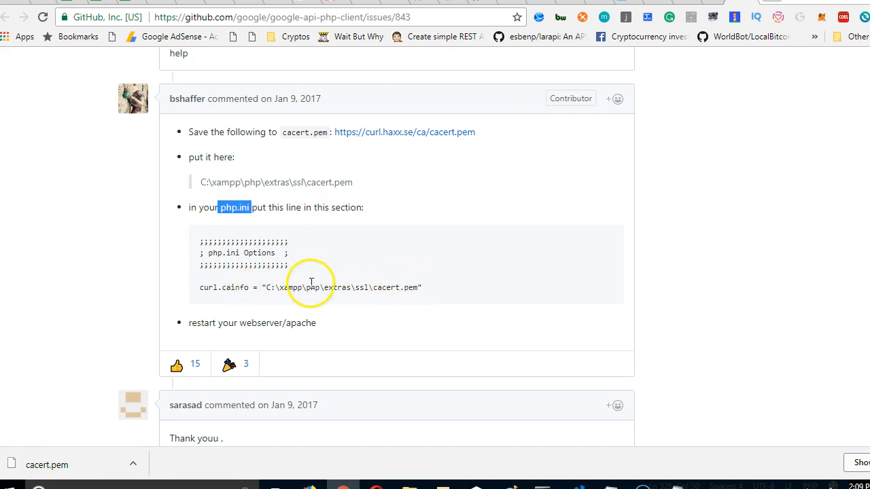
pyautogui.moveTo(343, 335)
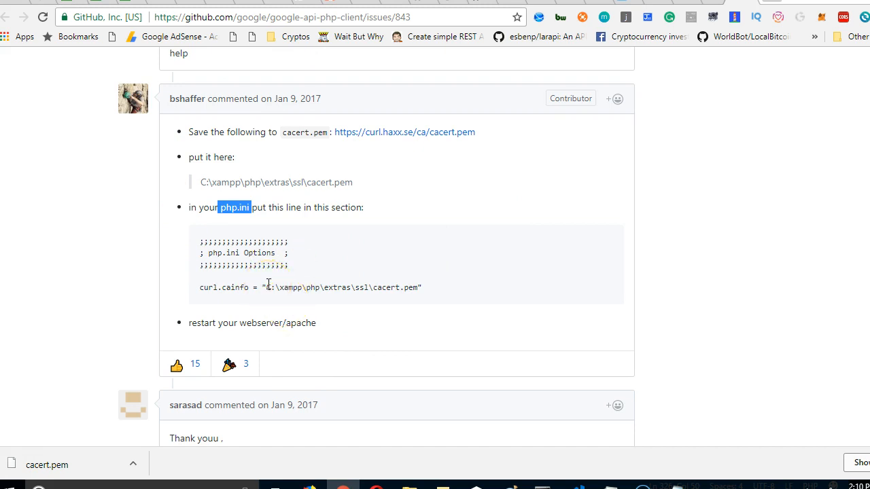
pyautogui.moveTo(272, 236)
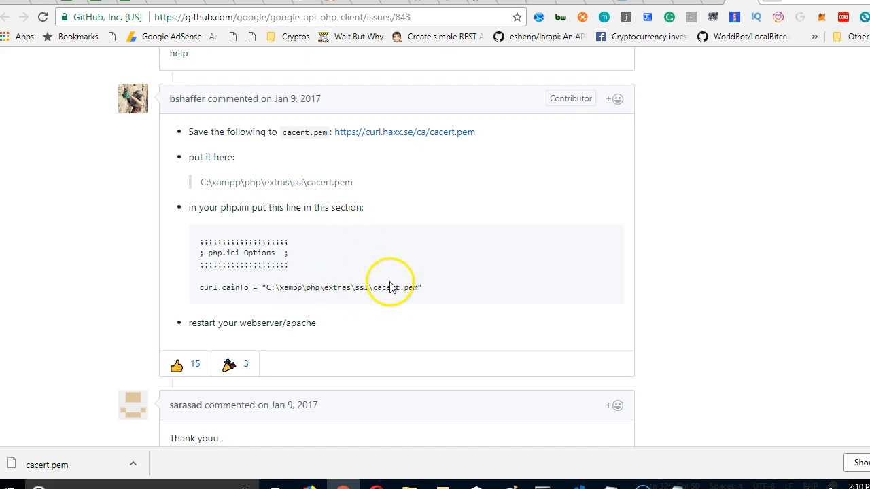
# Scroll down the issue thread to abdul202's CurlFactory.php SSL verification workaround.
pyautogui.scroll(-3)
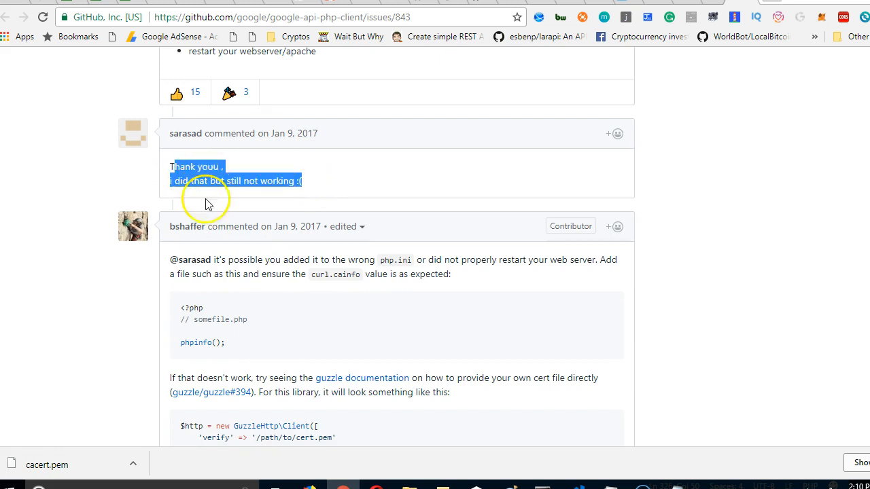
pyautogui.scroll(-3)
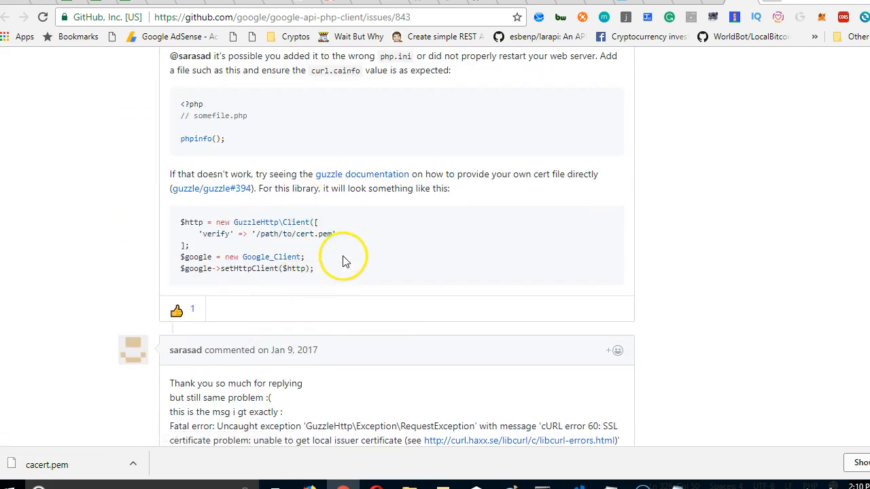
pyautogui.scroll(-3)
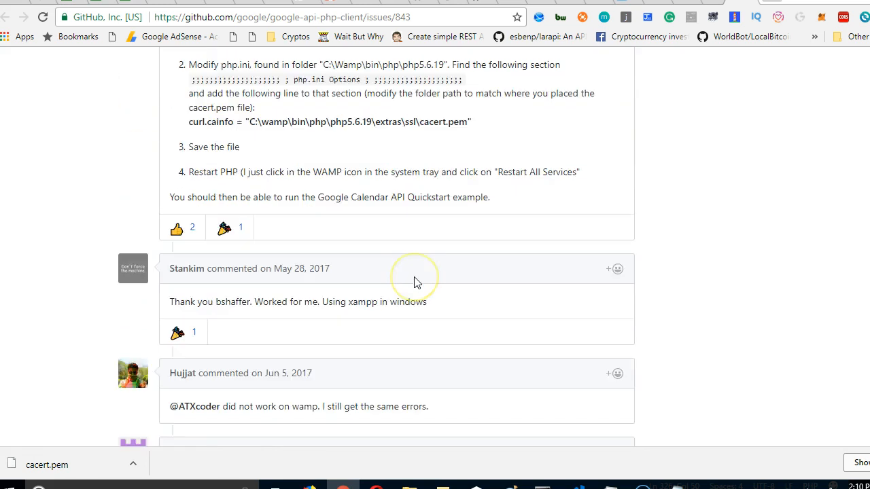
pyautogui.scroll(-3)
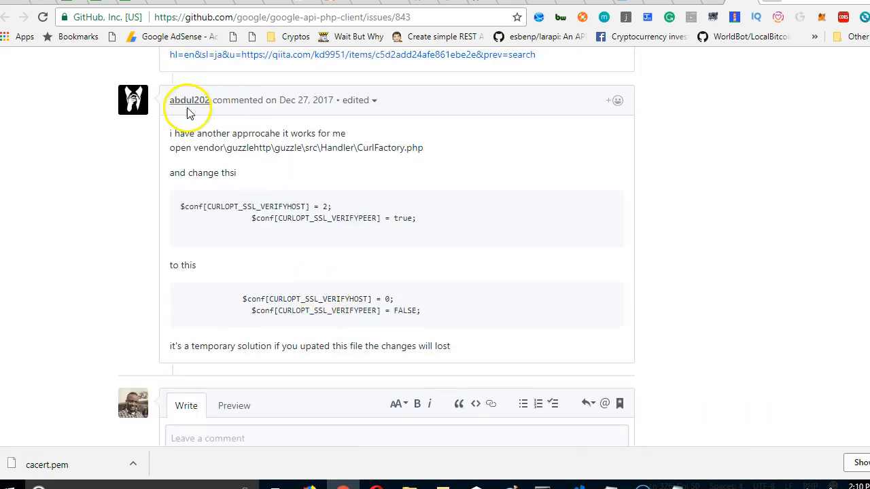
pyautogui.moveTo(330, 230)
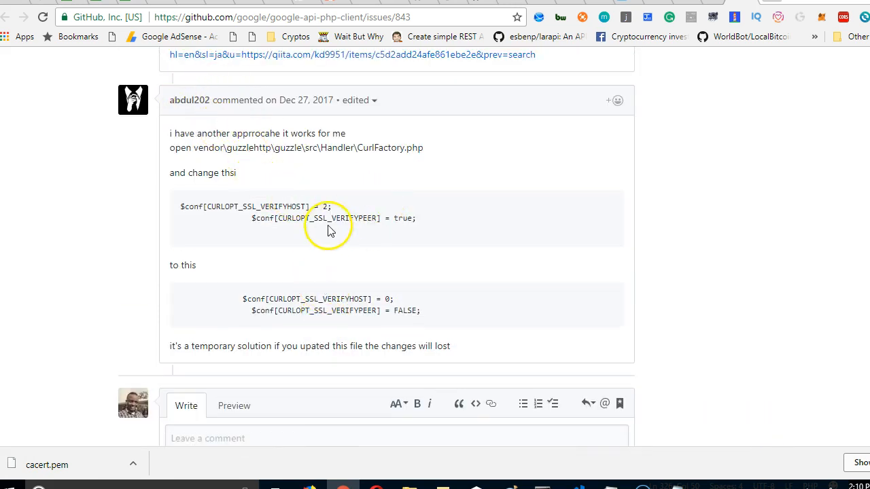
pyautogui.moveTo(315, 168)
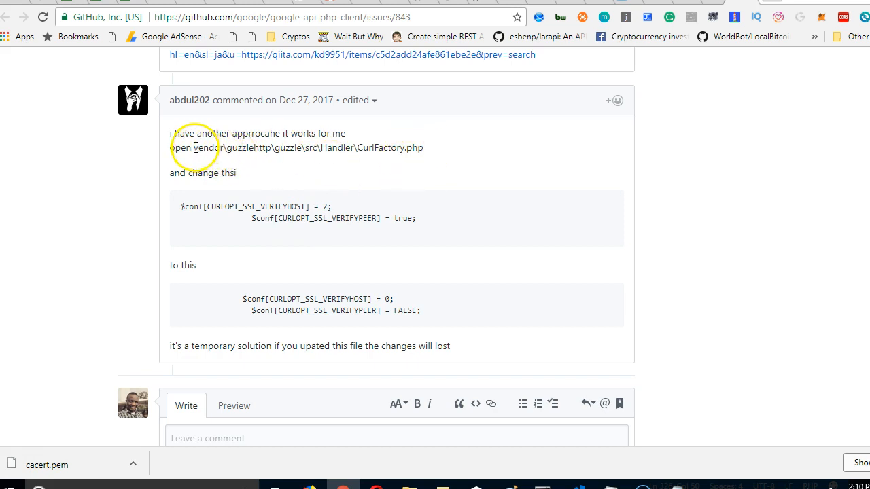
# Select the vendor\guzzlehttp\guzzle\src\Handler\CurlFactory.php path in abdul202's comment.
pyautogui.moveTo(194, 148); pyautogui.dragTo(319, 147)
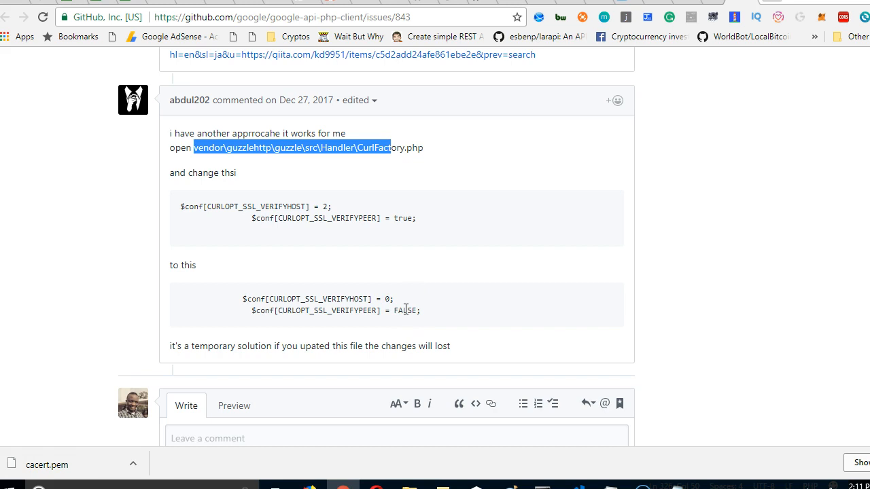
pyautogui.moveTo(289, 128)
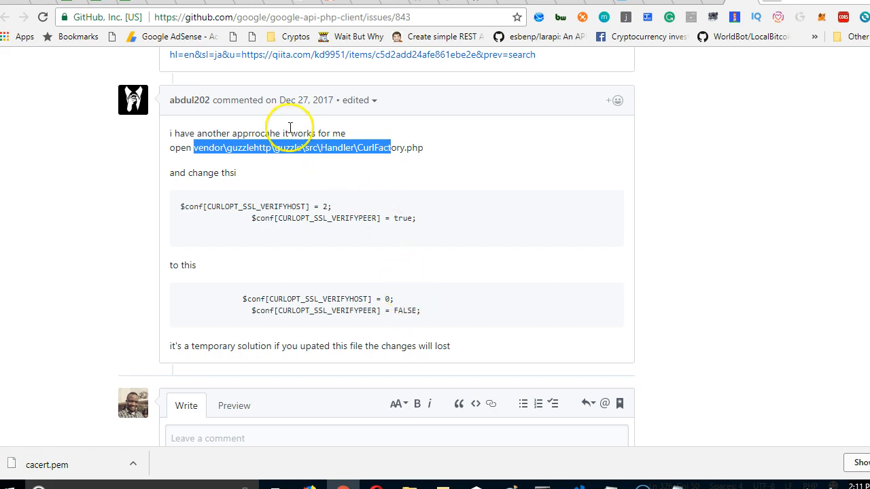
pyautogui.moveTo(390, 288)
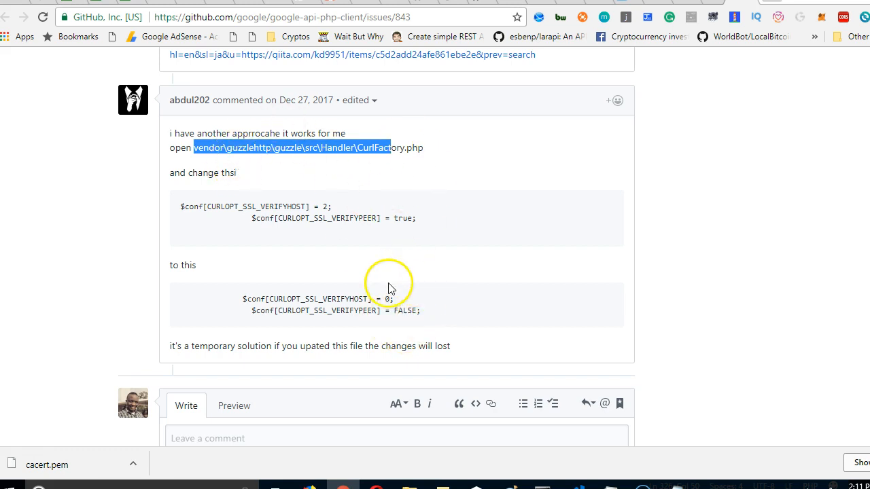
pyautogui.scroll(-3)
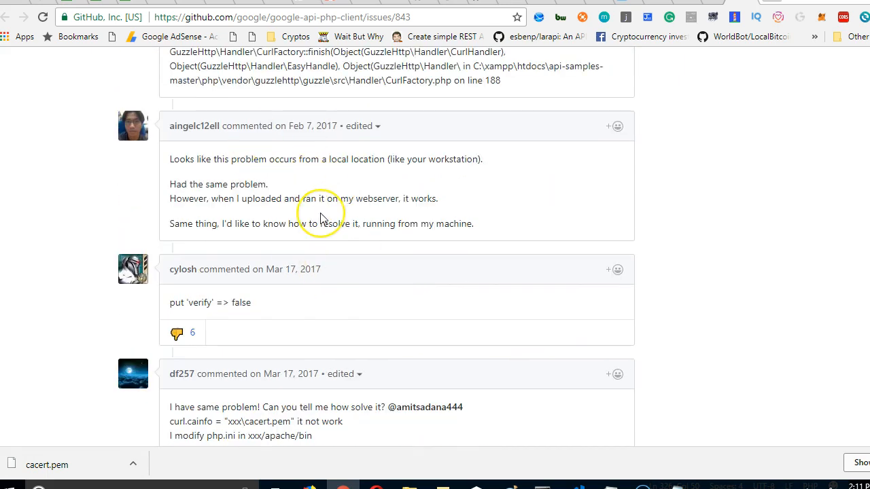
pyautogui.scroll(-3)
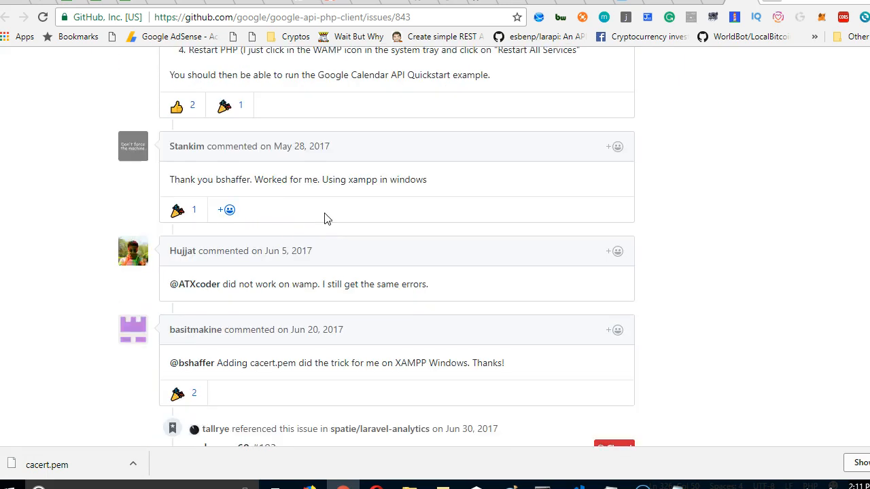
pyautogui.scroll(-3)
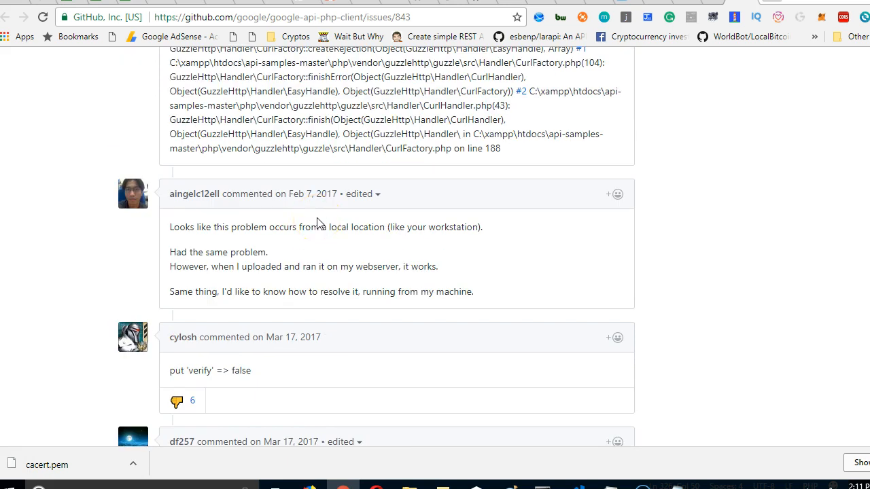
pyautogui.scroll(-3)
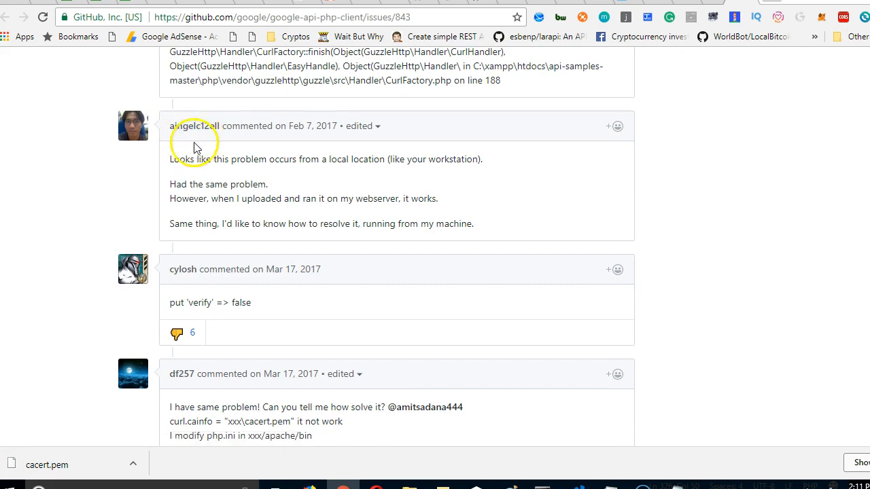
pyautogui.moveTo(363, 161)
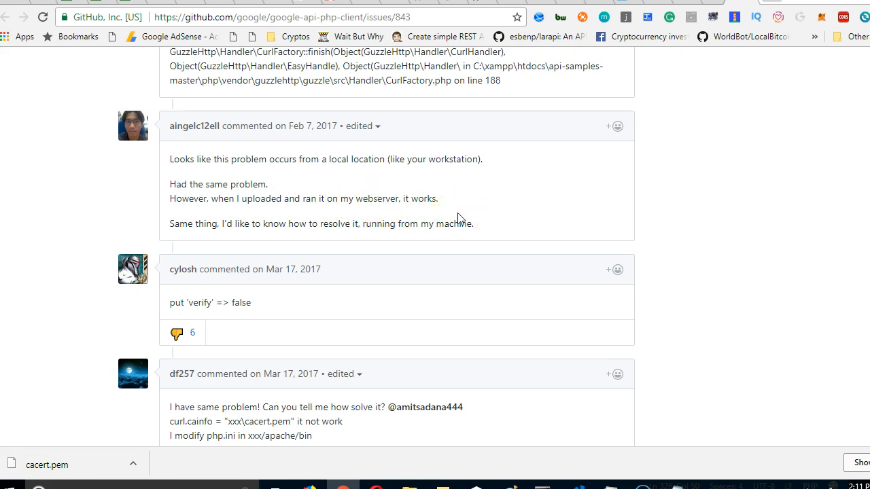
pyautogui.scroll(-3)
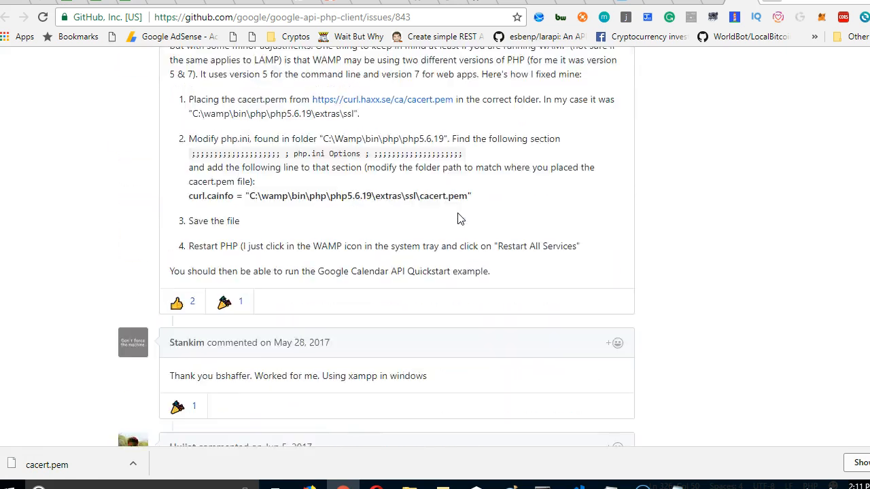
pyautogui.scroll(-3)
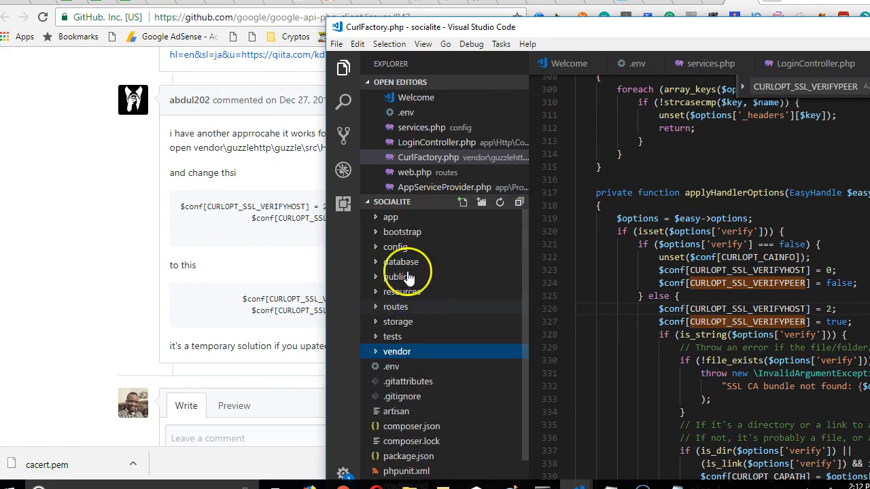
# Expand vendor and guzzlehttp in the Explorer to reach Handler\CurlFactory.php.
pyautogui.click(397, 351)
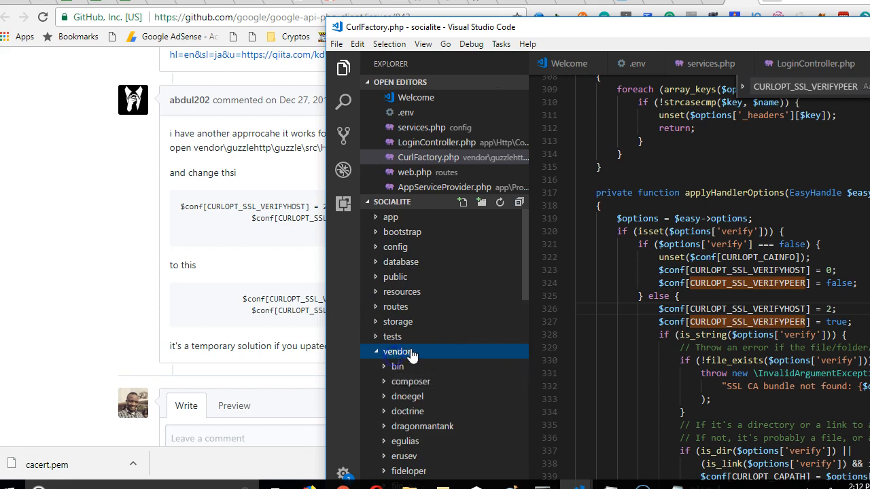
pyautogui.click(395, 346)
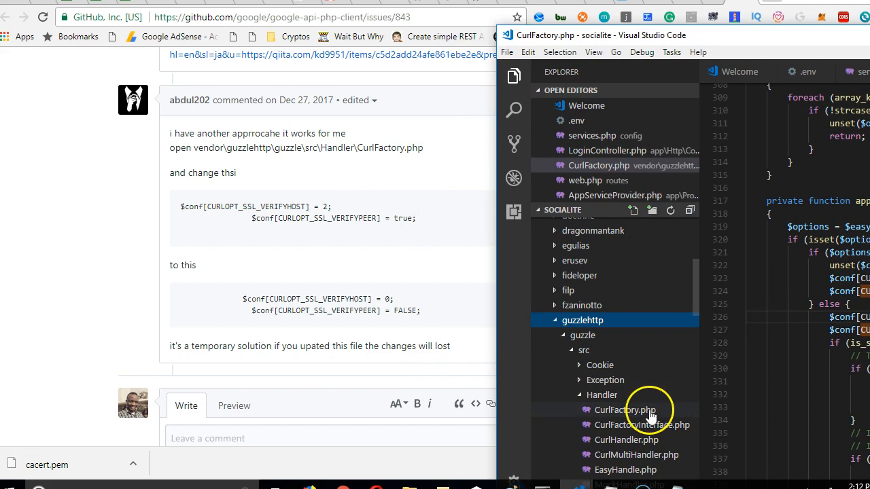
pyautogui.scroll(-3)
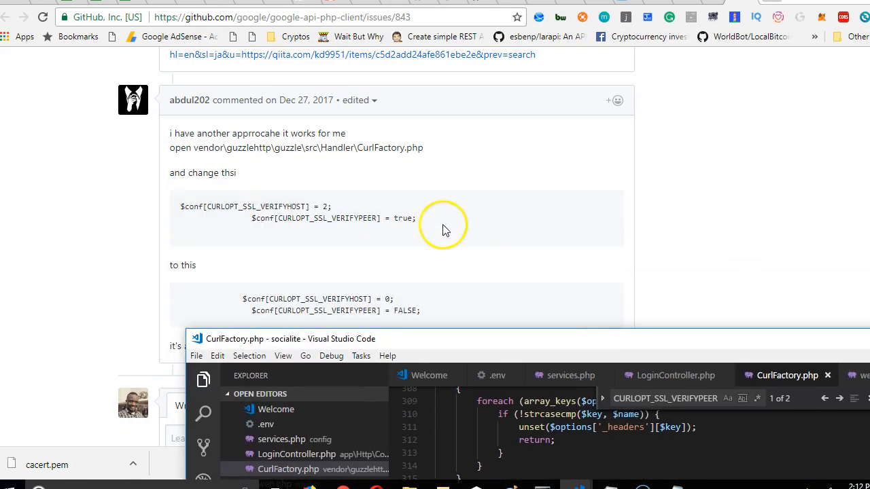
pyautogui.moveTo(282, 220)
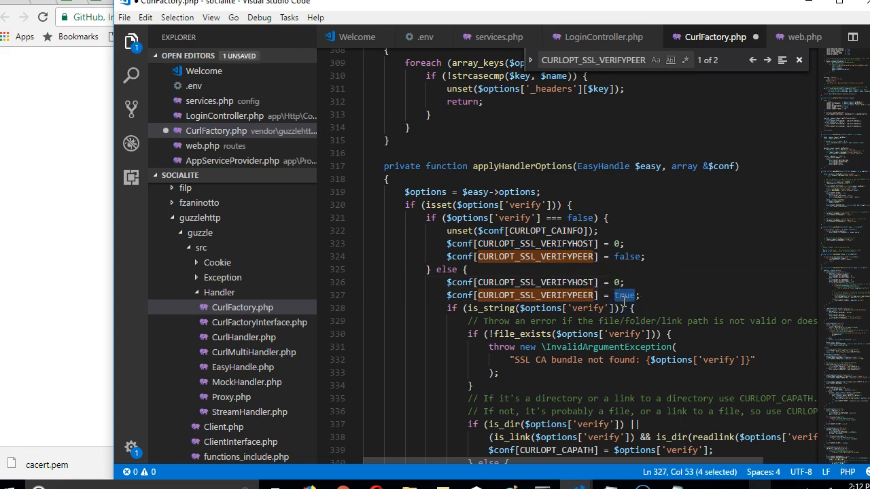
# Change CURLOPT_SSL_VERIFYPEER from true to false in CurlFactory.php.
pyautogui.write('false')
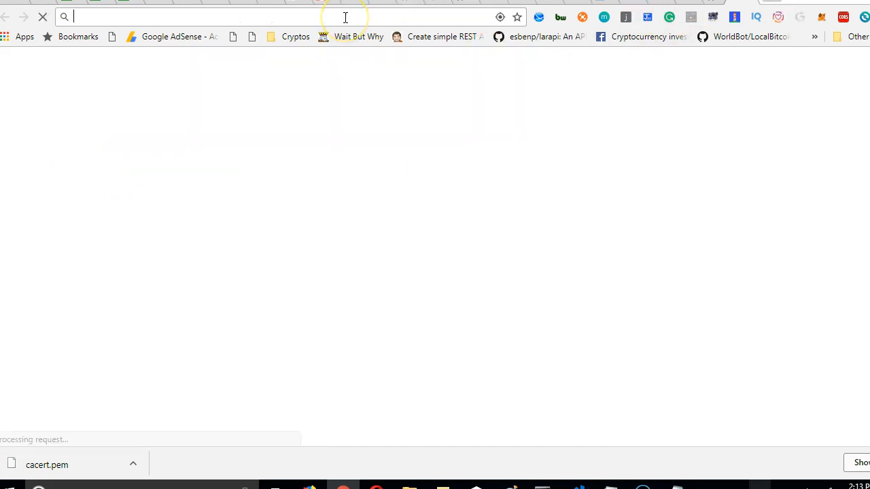
# Retry the localhost:8000/login/facebook callback so the user's name appears.
pyautogui.write('localbitcoins.com')
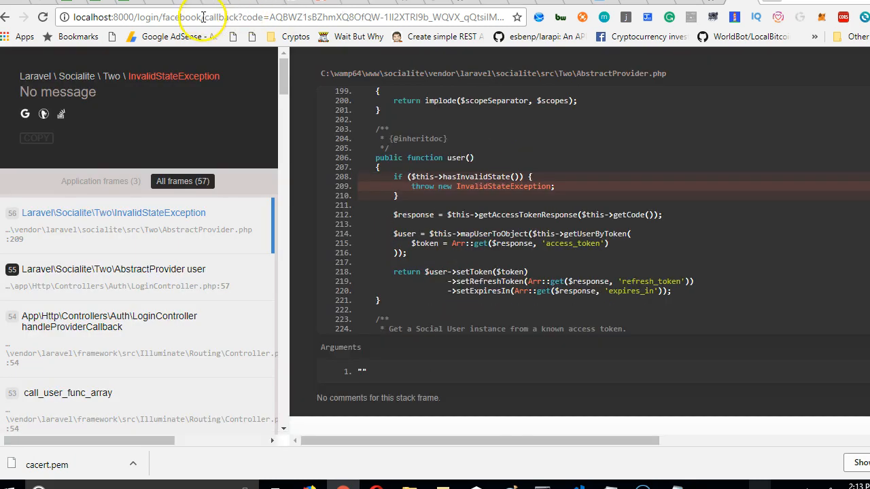
pyautogui.click(204, 17)
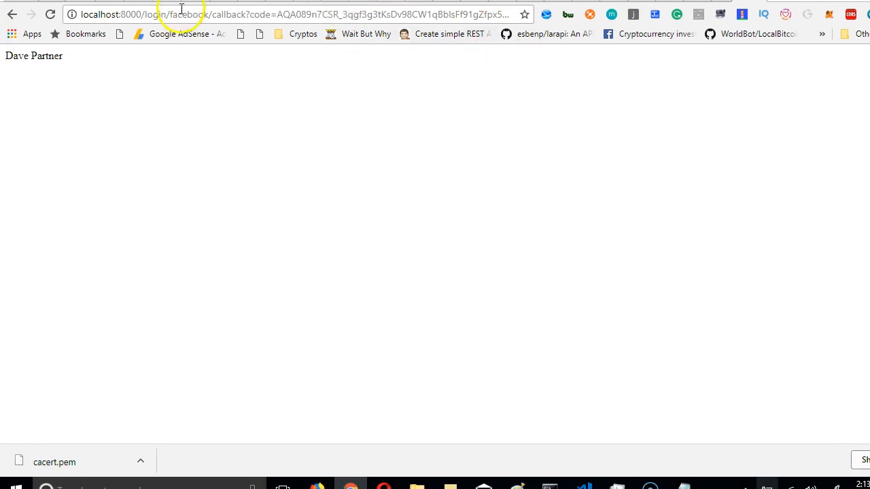
pyautogui.moveTo(31, 68)
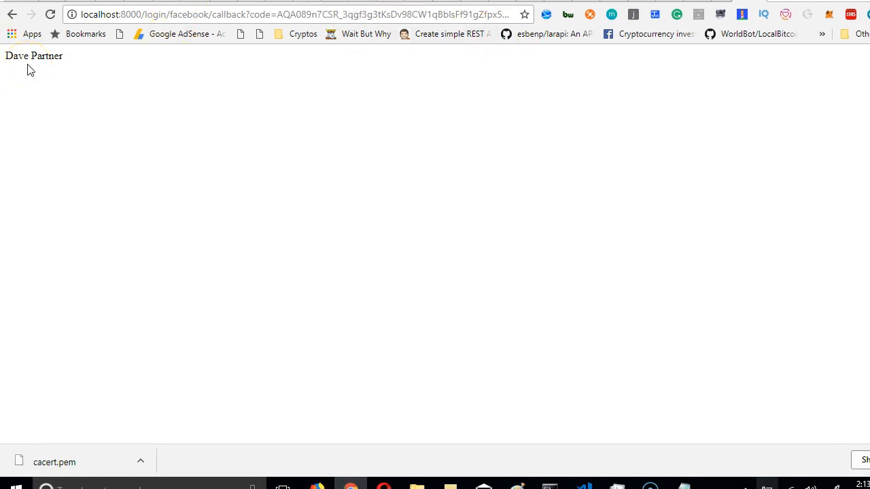
pyautogui.moveTo(552, 473)
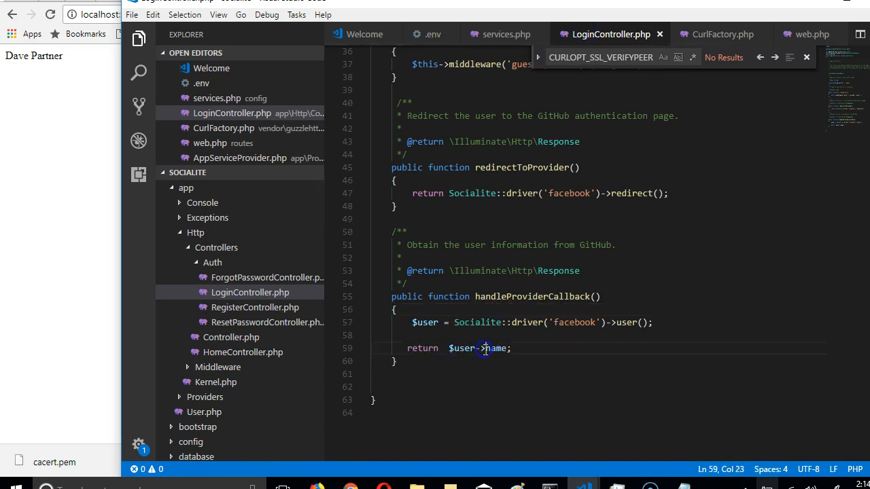
# Remove '->name' from the return in LoginController.php and add '$newvar = dd();' above it.
pyautogui.doubleClick(495, 348)
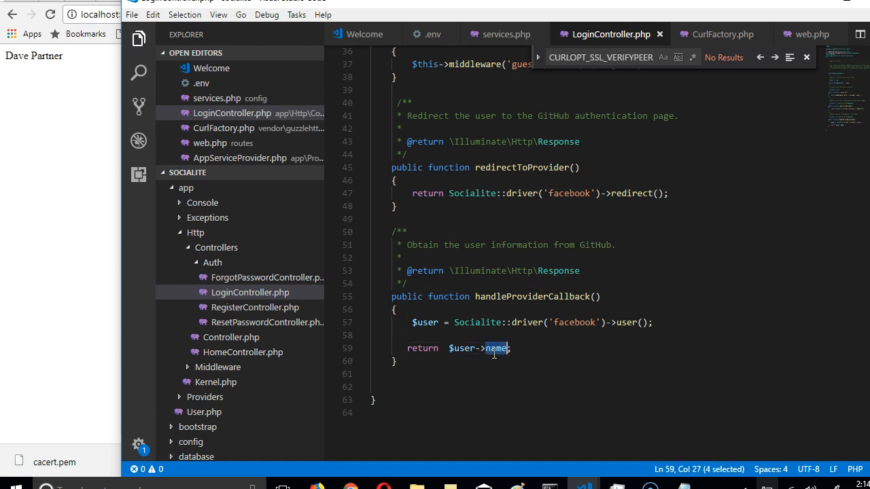
pyautogui.press('Delete')
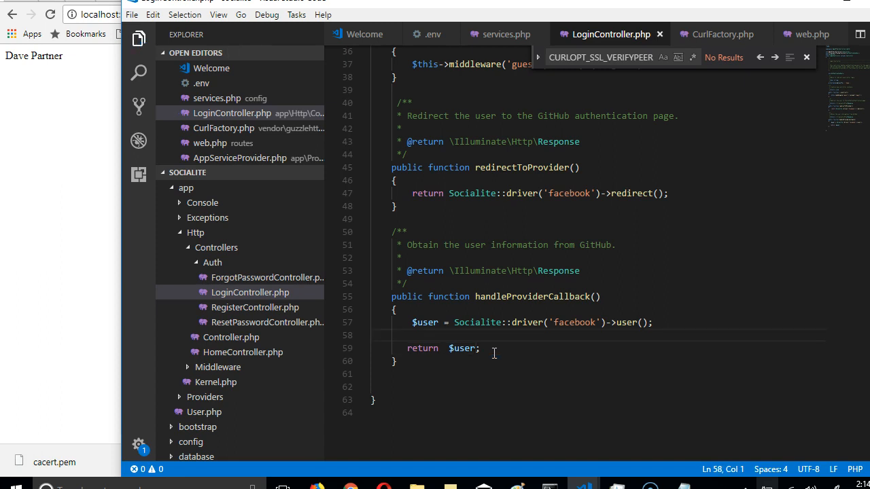
pyautogui.press('enter')
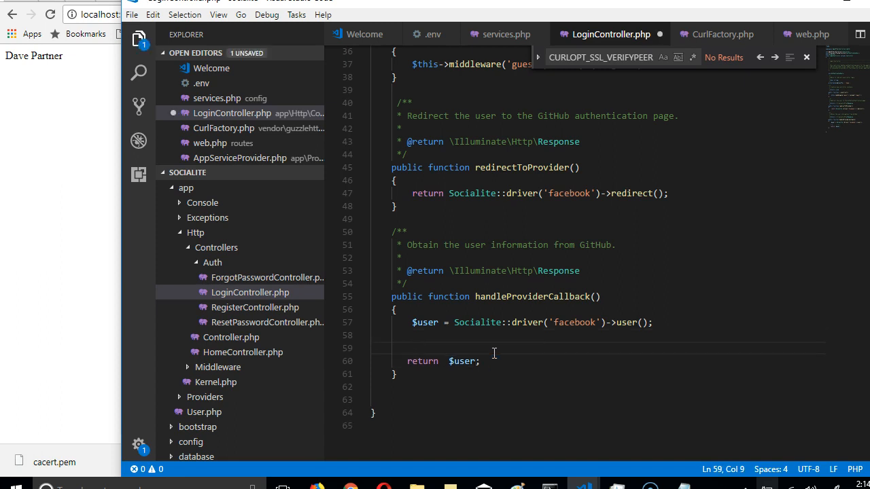
pyautogui.write('$va')
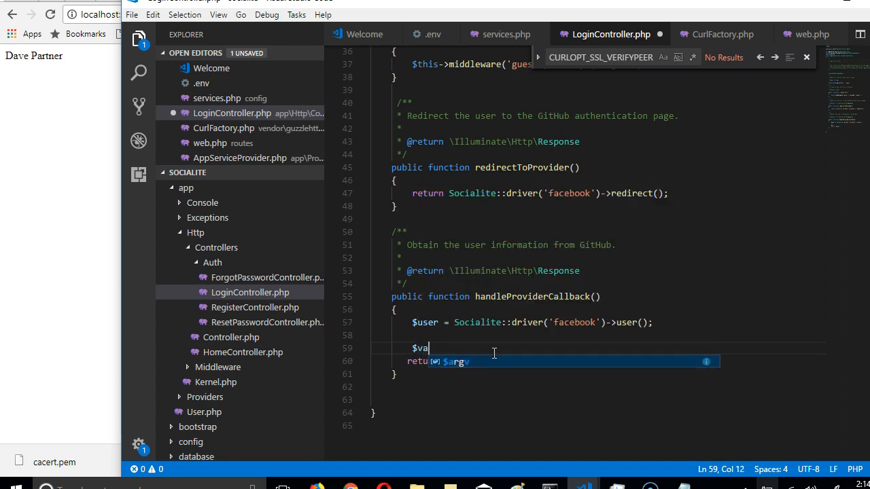
pyautogui.write('newvar')
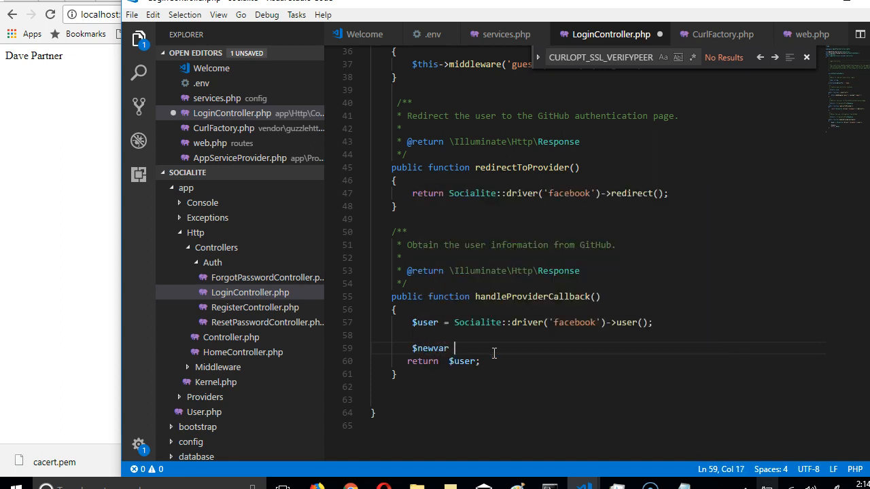
pyautogui.write('= dd')
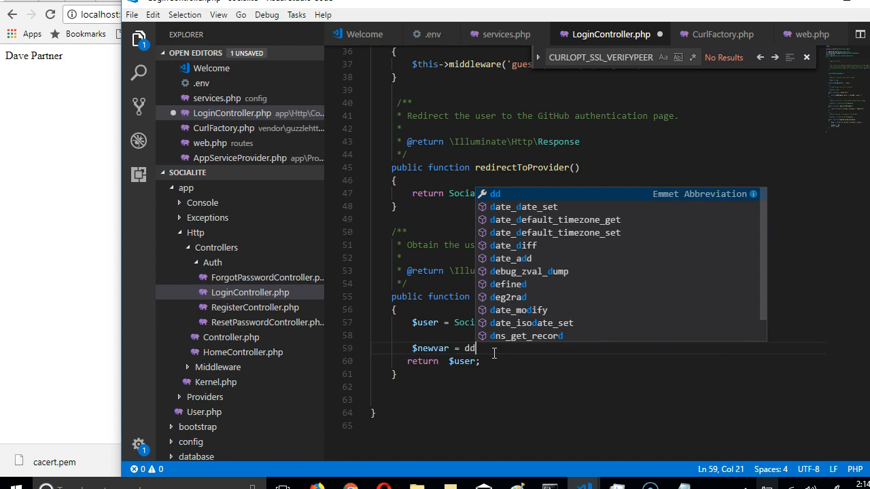
pyautogui.write('();')
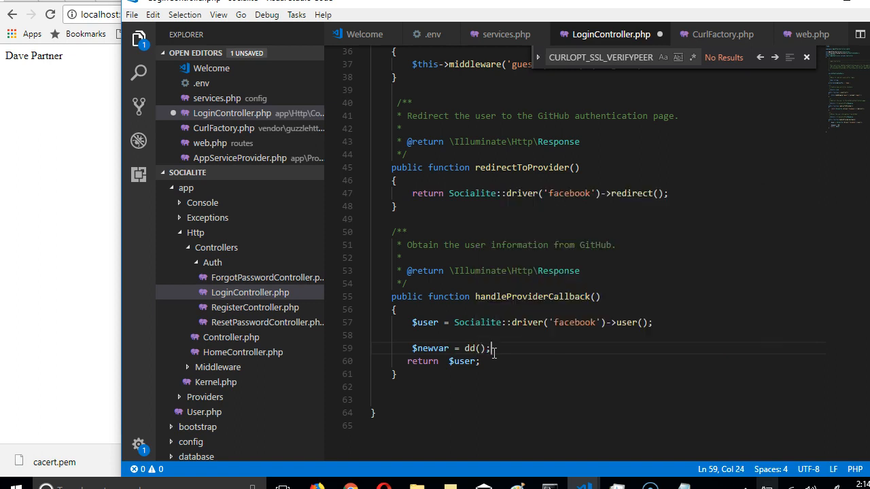
pyautogui.doubleClick(462, 360)
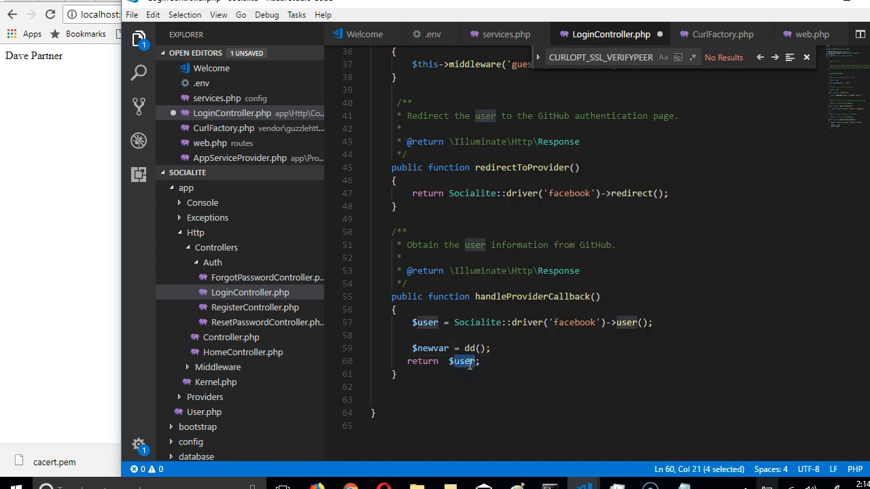
pyautogui.click(481, 348)
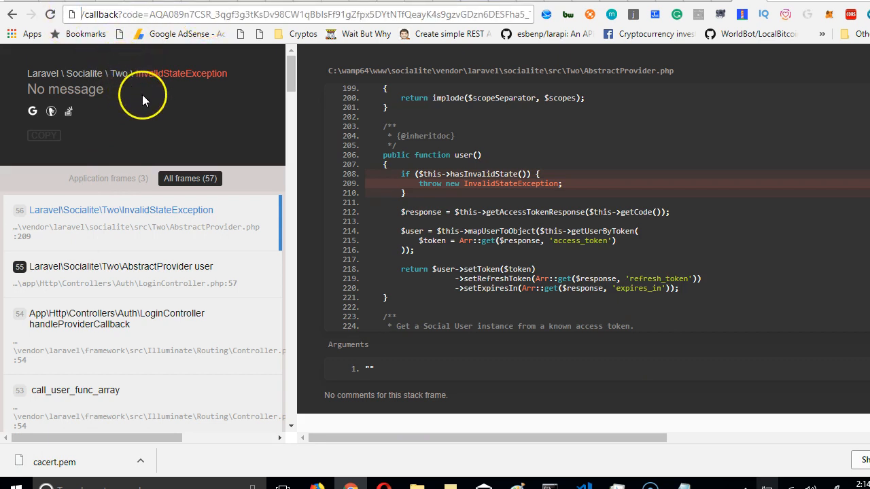
# Reload localhost:8000/login/facebook and log in again to dump the User object.
pyautogui.click(299, 14)
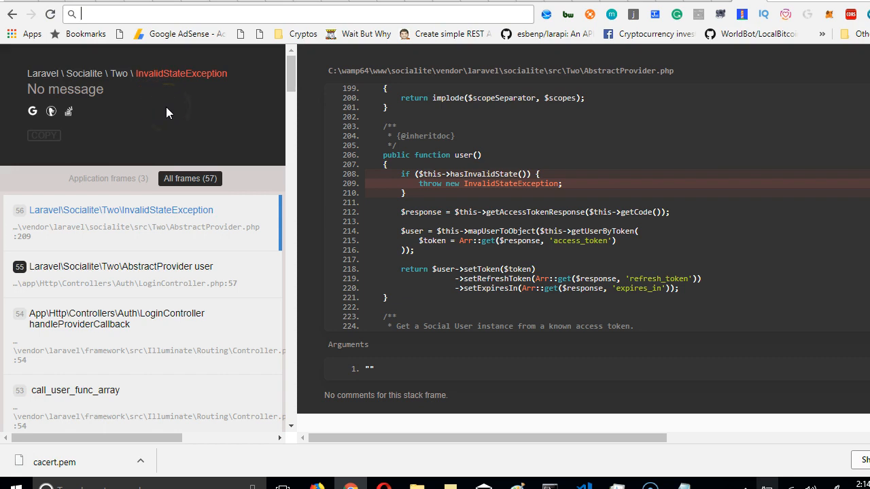
pyautogui.click(299, 13)
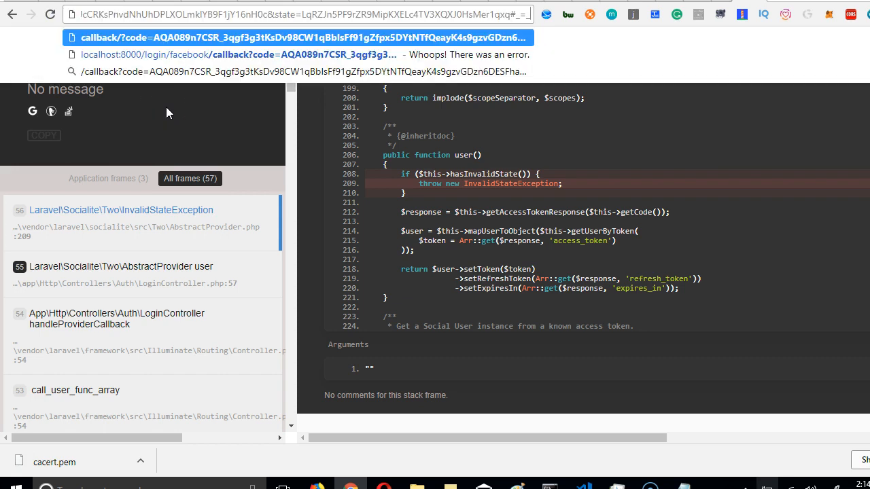
pyautogui.click(272, 15)
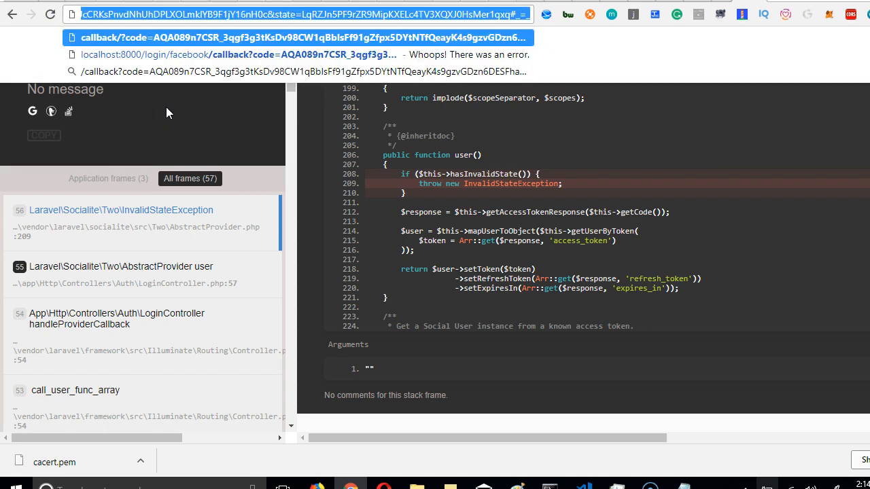
pyautogui.write('localbitcoins.com')
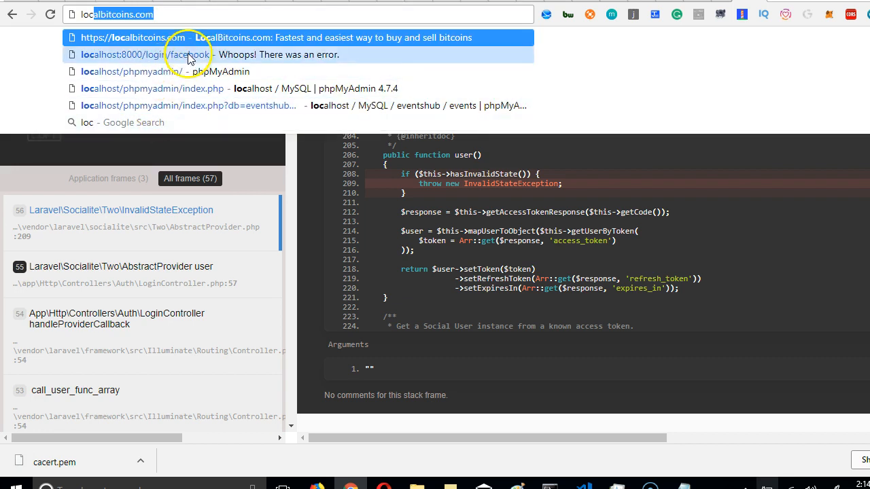
pyautogui.click(177, 55)
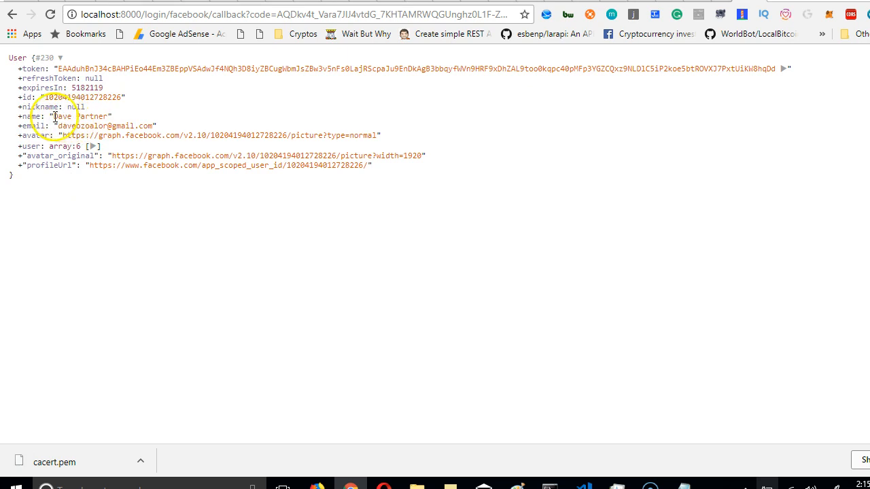
# Highlight the dumped name value and part of the profile link URL.
pyautogui.doubleClick(80, 115)
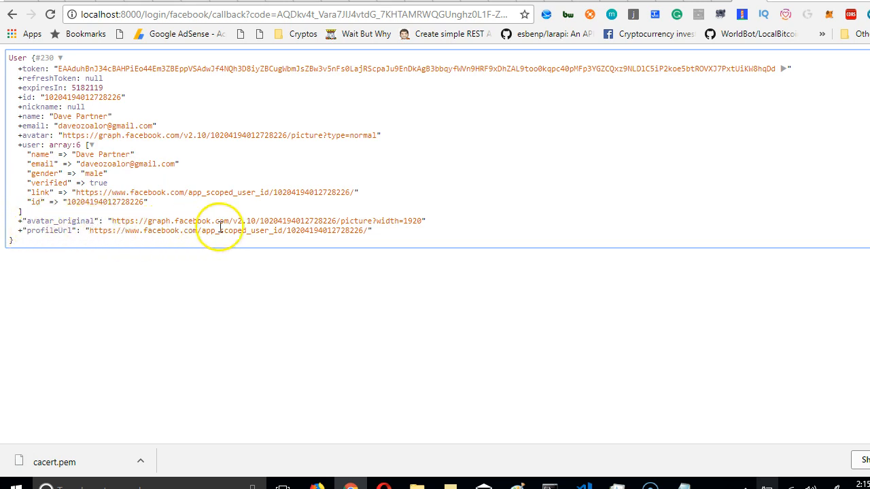
pyautogui.doubleClick(412, 221)
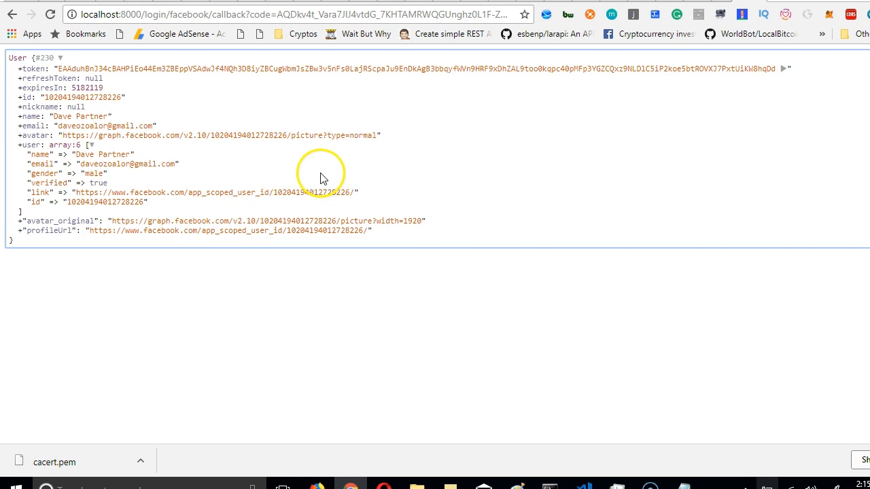
pyautogui.moveTo(374, 131)
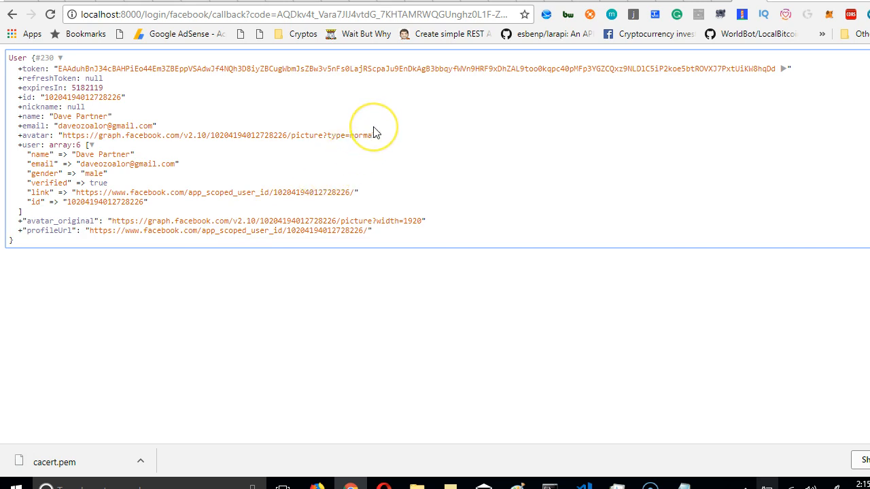